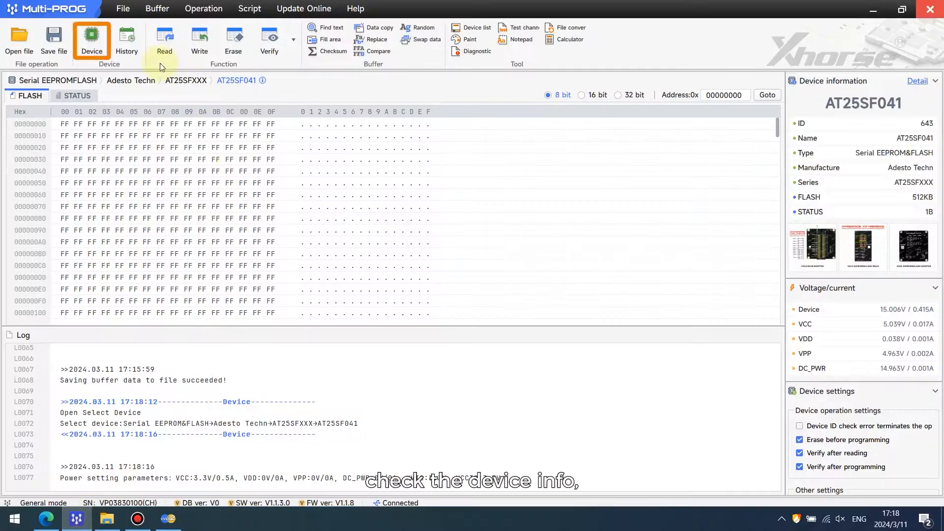
- Search devices for BCM2 and select the Audi LOCK_BCM2-2(ADAPTER) entry
click(92, 39)
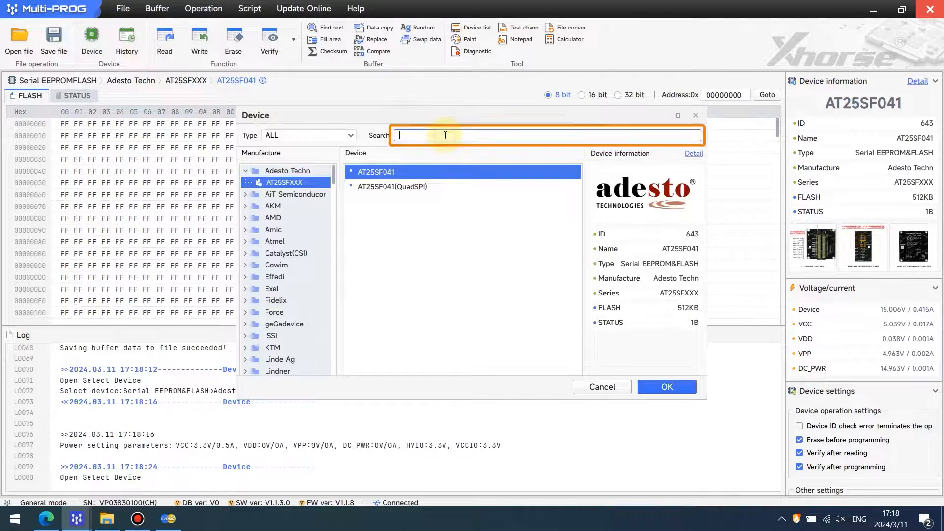
text(BCM)
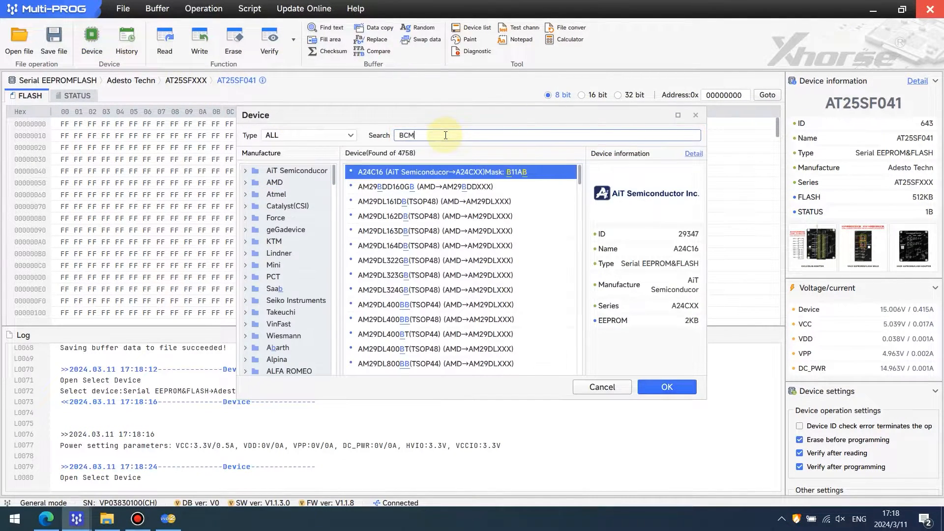
text(2)
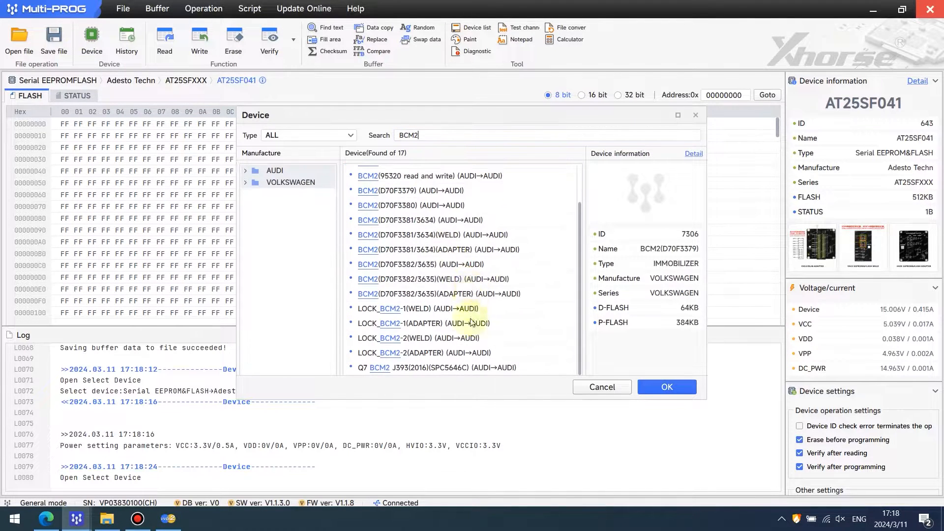
click(422, 352)
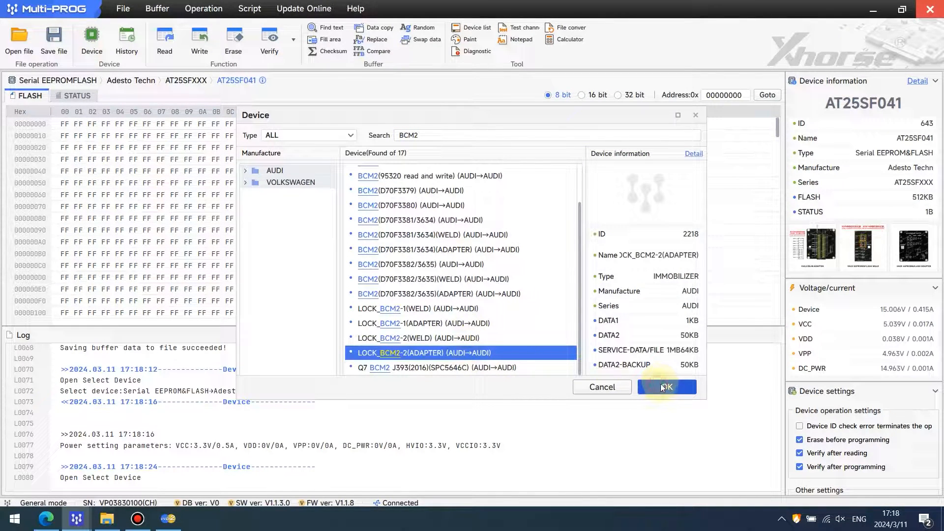
- Confirm LOCK_BCM2-2(ADAPTER), then review its General info and connection diagram pages
click(666, 387)
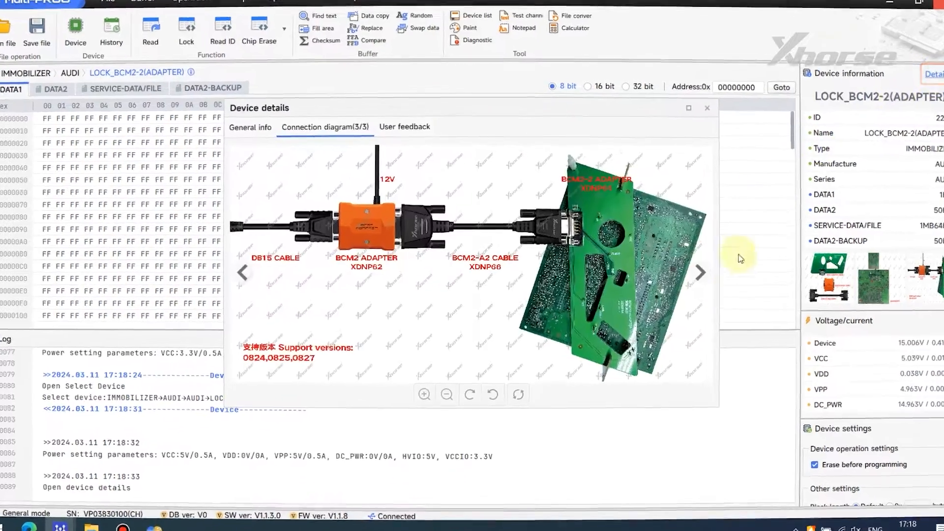
click(250, 127)
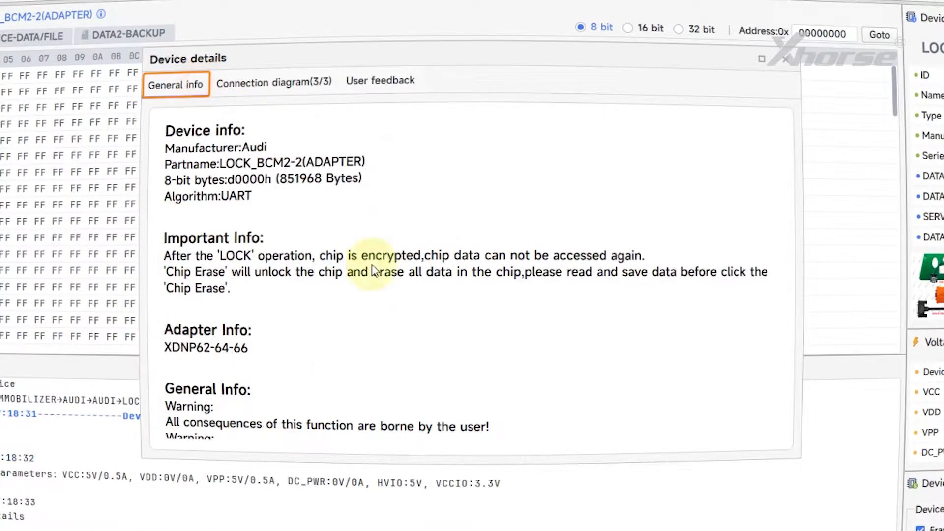
mouse_move(247, 343)
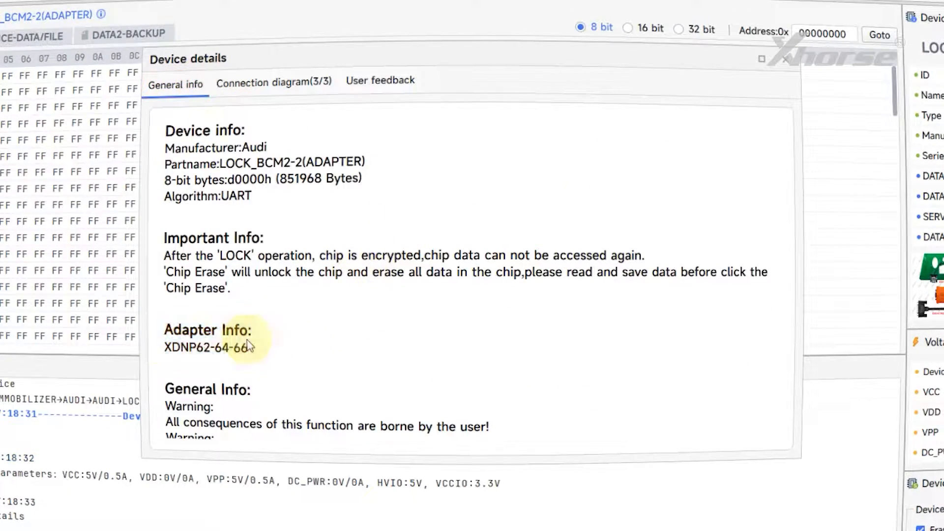
click(274, 83)
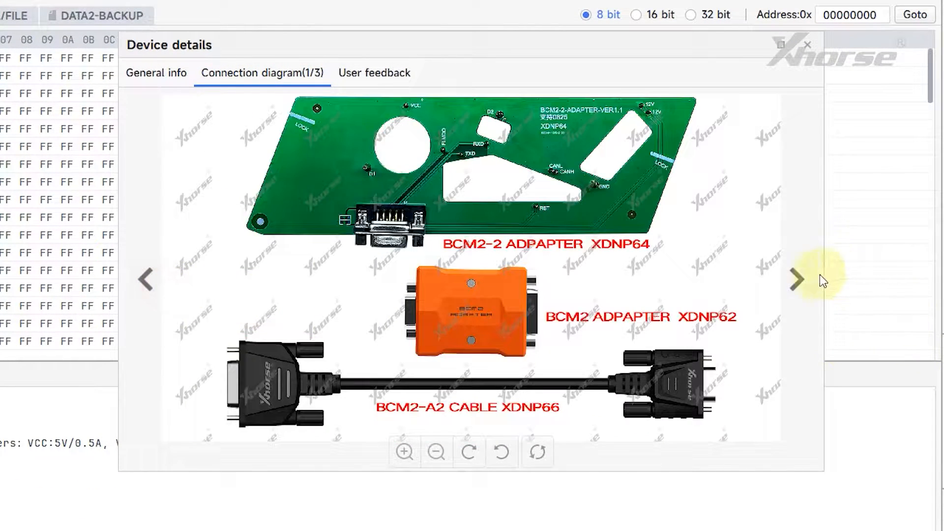
click(796, 278)
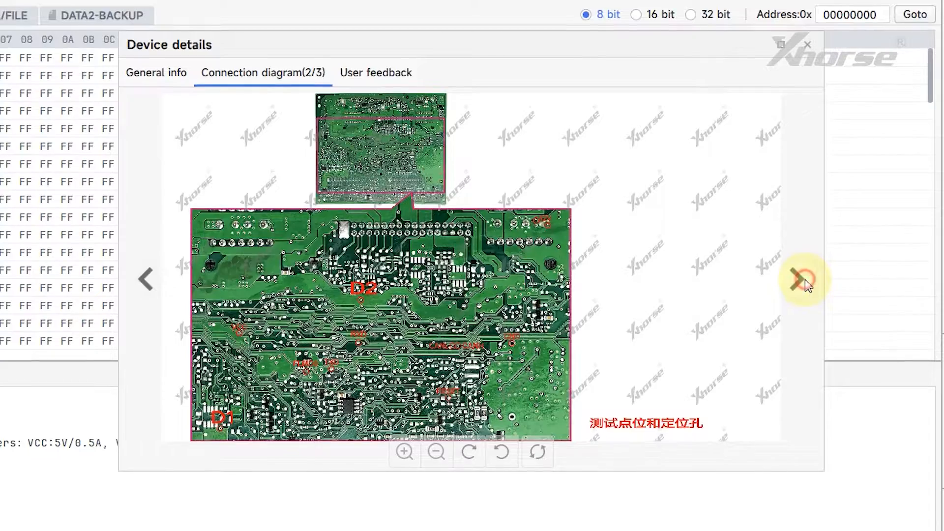
click(807, 45)
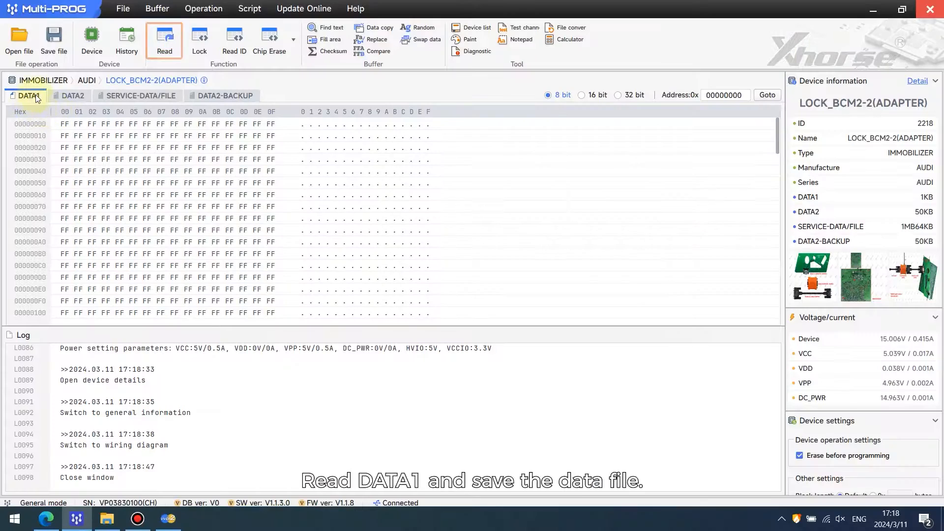
- Read DATA1 from the chip, save it as a BIN file, and launch VVDI2
click(163, 37)
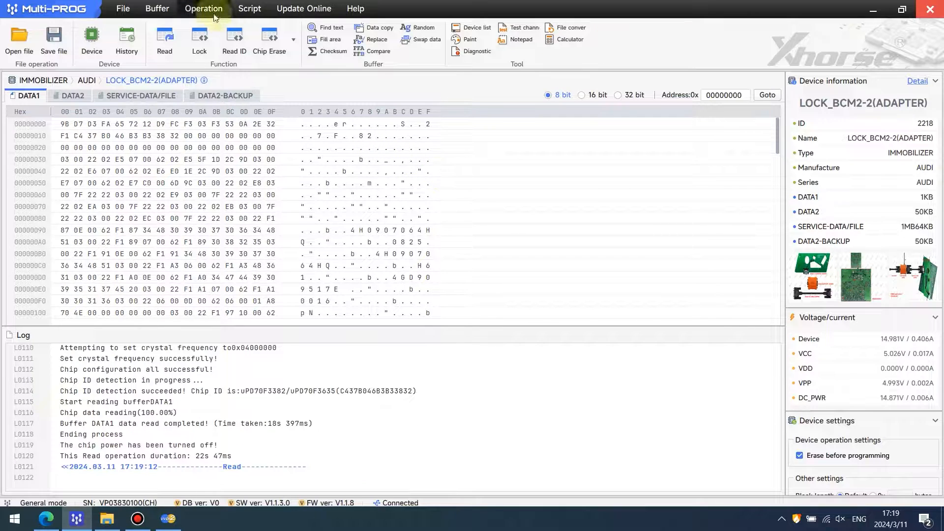
click(53, 39)
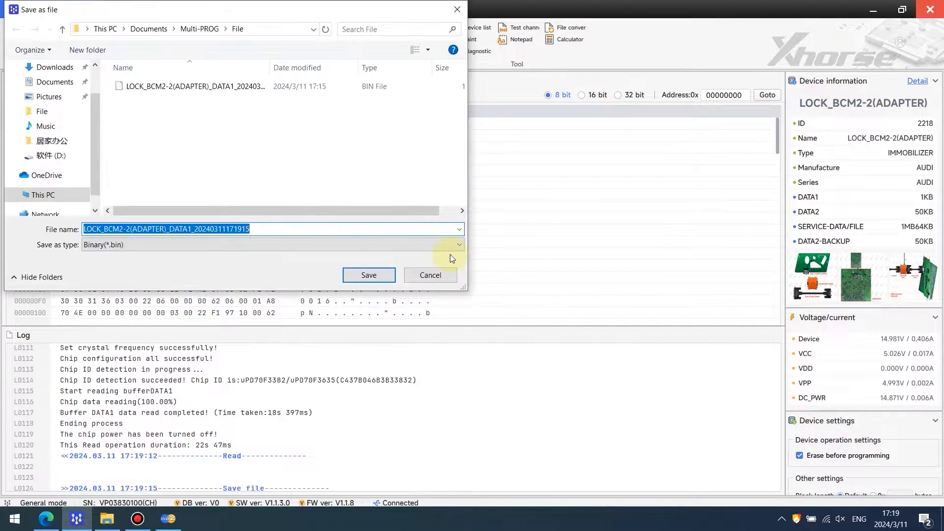
click(367, 275)
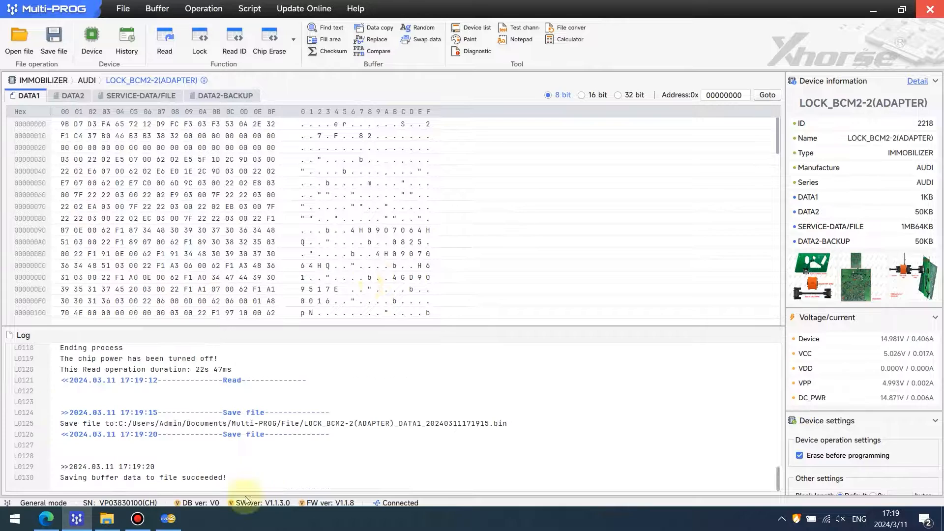
click(168, 518)
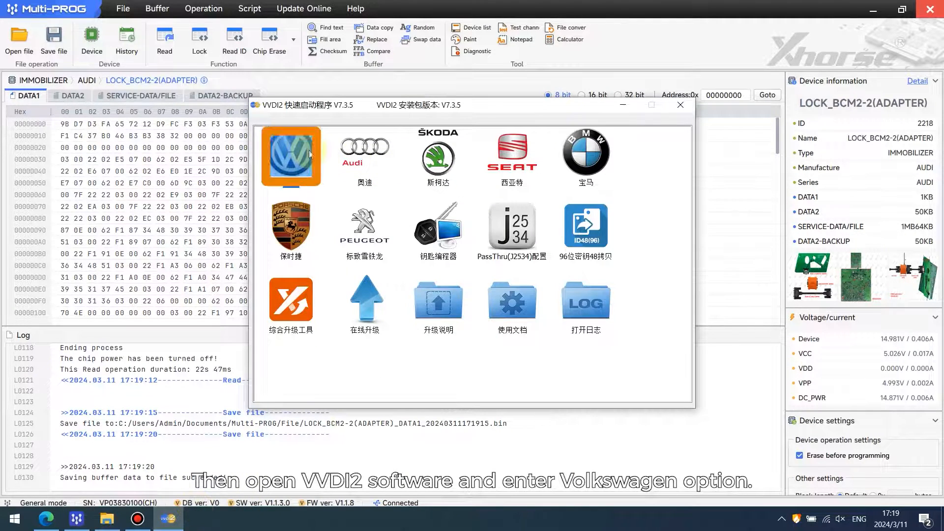
- In the Volkswagen module, open Key Learn's Fifth Immobilizer System-Locked BCM2 version function
click(290, 155)
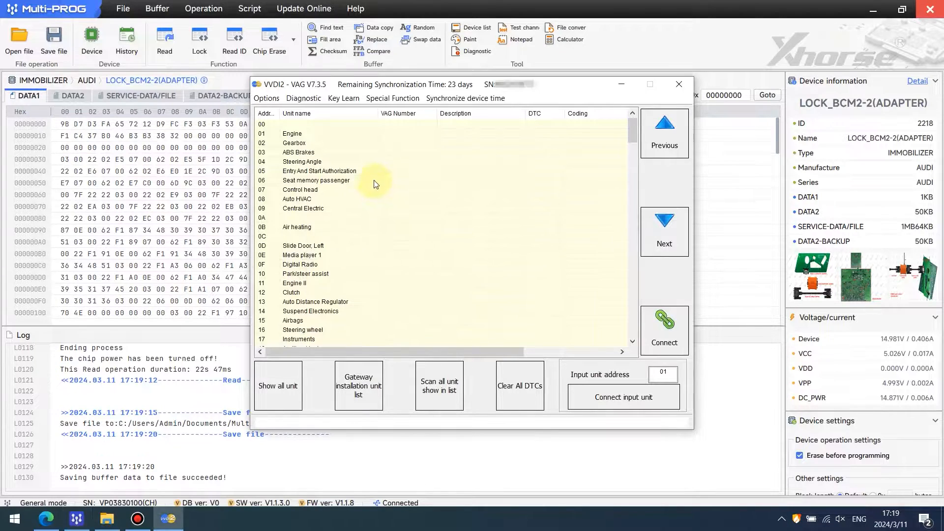
click(343, 98)
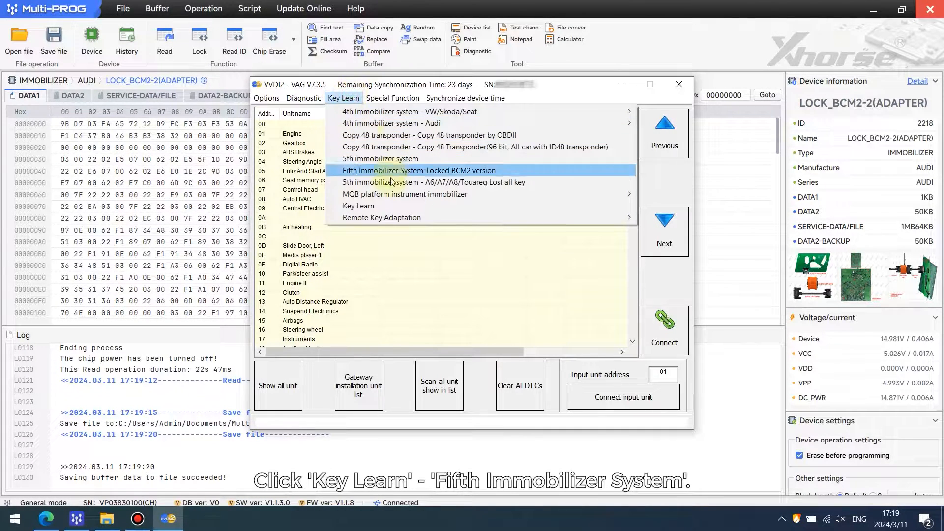
click(419, 171)
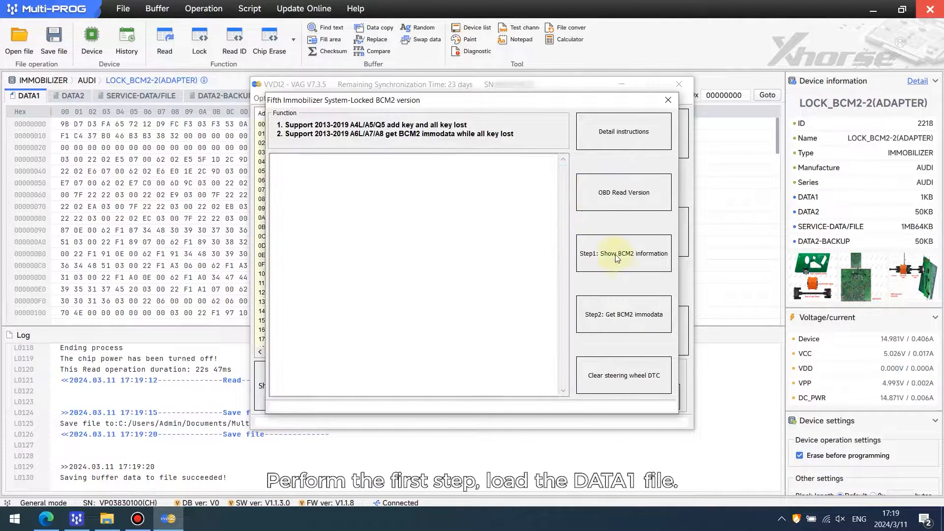
- Run step 1 on the saved DATA1 file, confirming the BCM2 key data and step 2 support
click(623, 253)
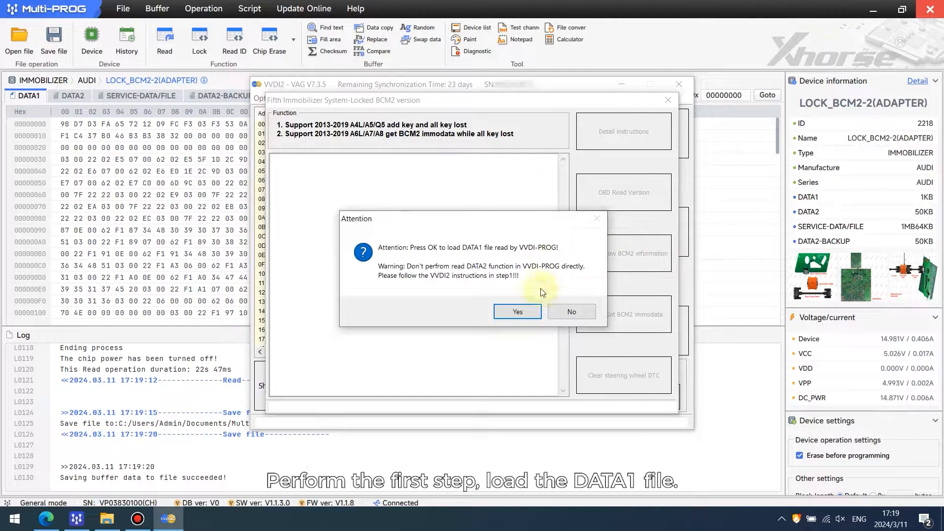
click(517, 311)
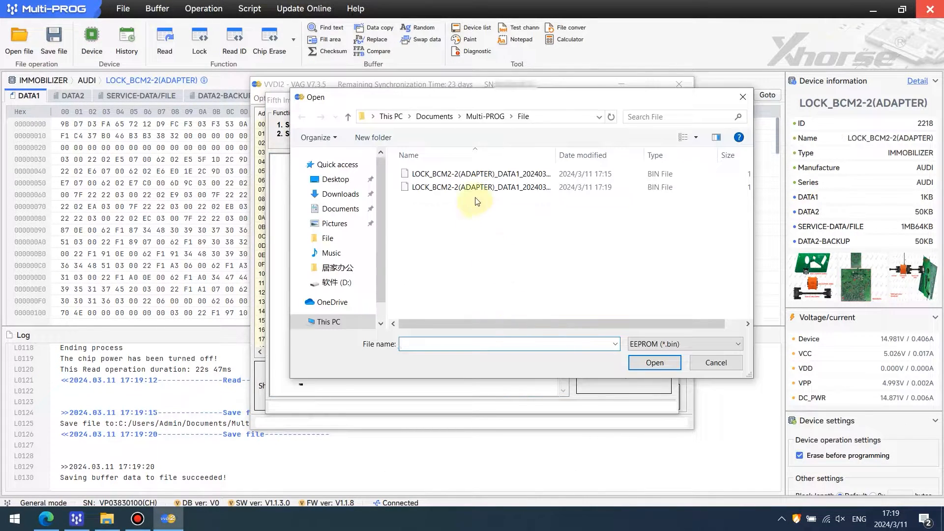
click(478, 187)
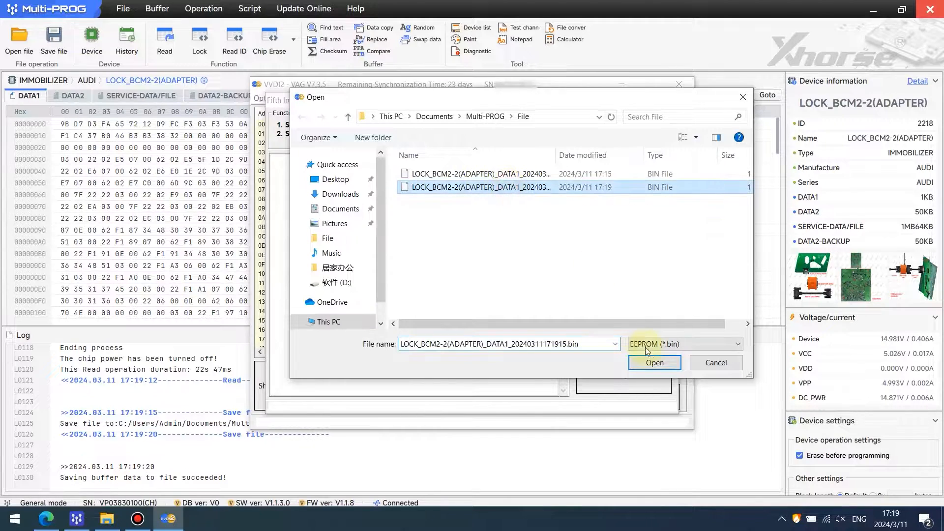
click(654, 362)
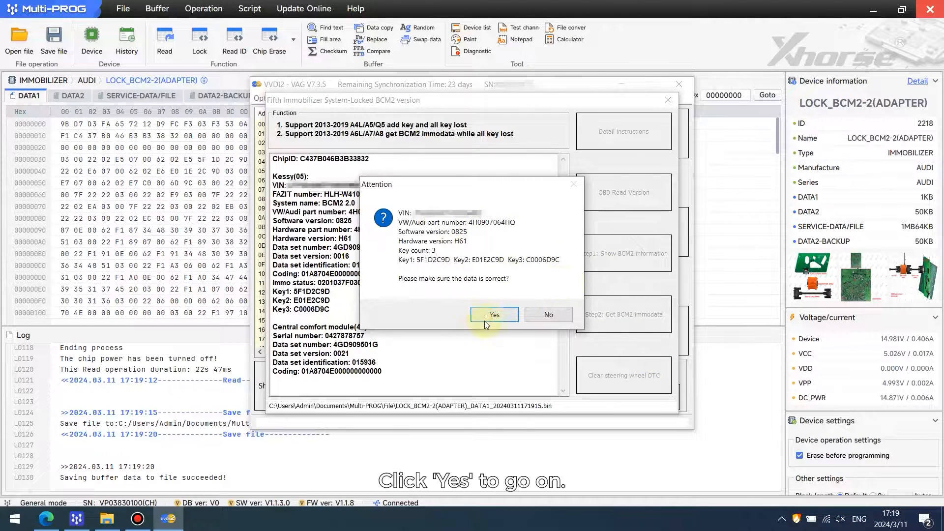
click(494, 314)
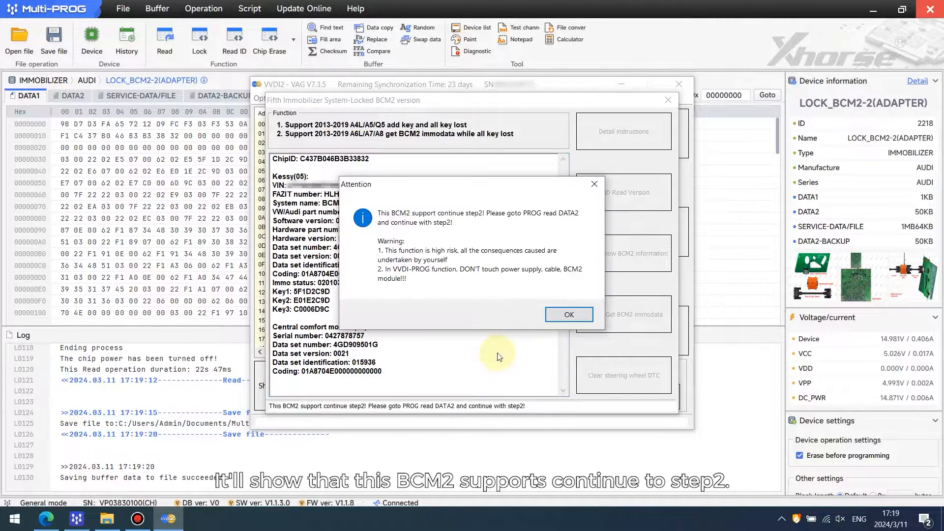
mouse_move(432, 221)
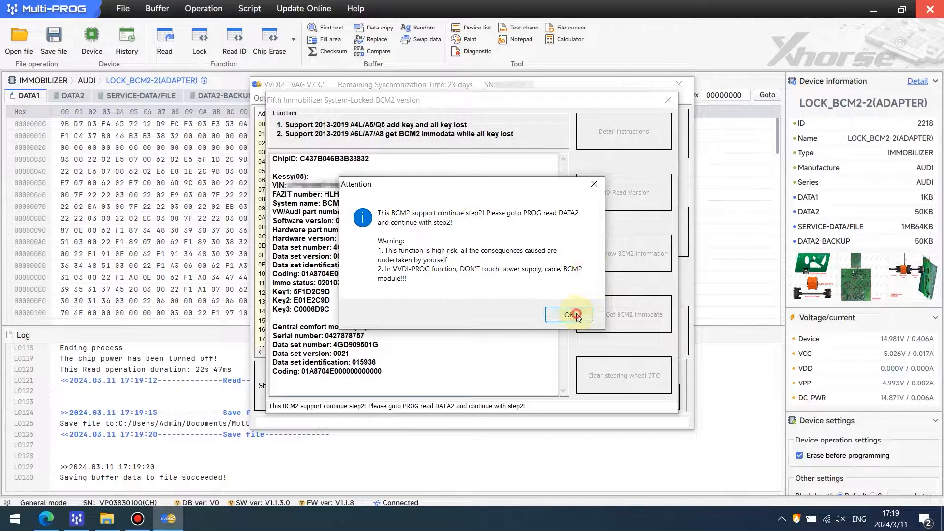
click(569, 314)
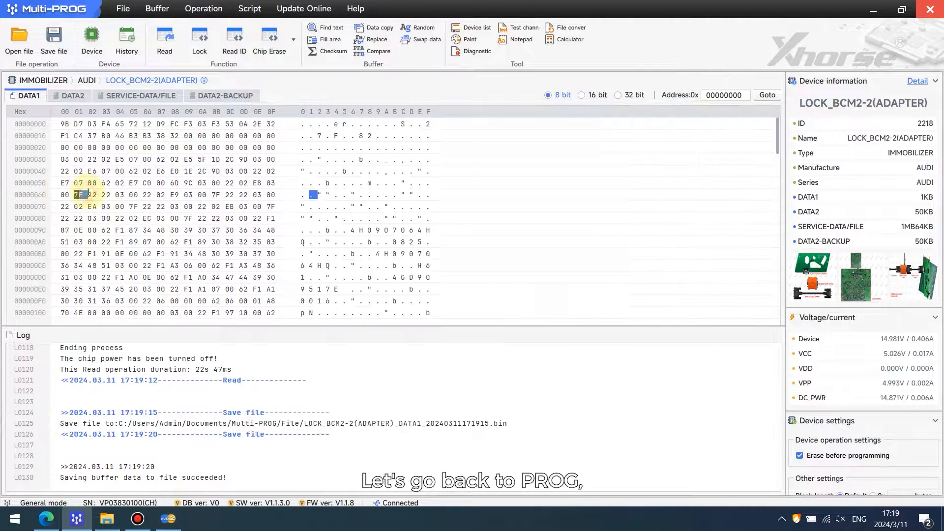
- Read DATA2 from the BCM2, save it as a BIN file, and return to VVDI2
click(72, 96)
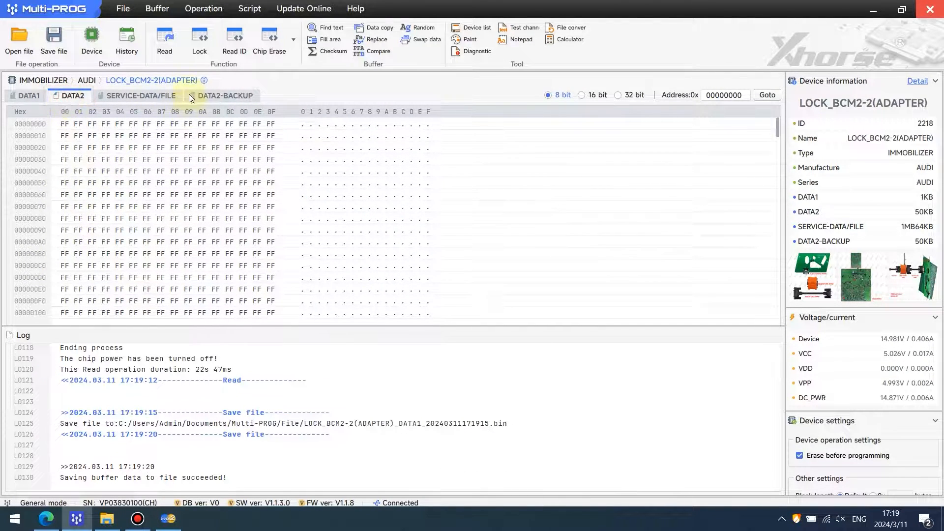
click(163, 39)
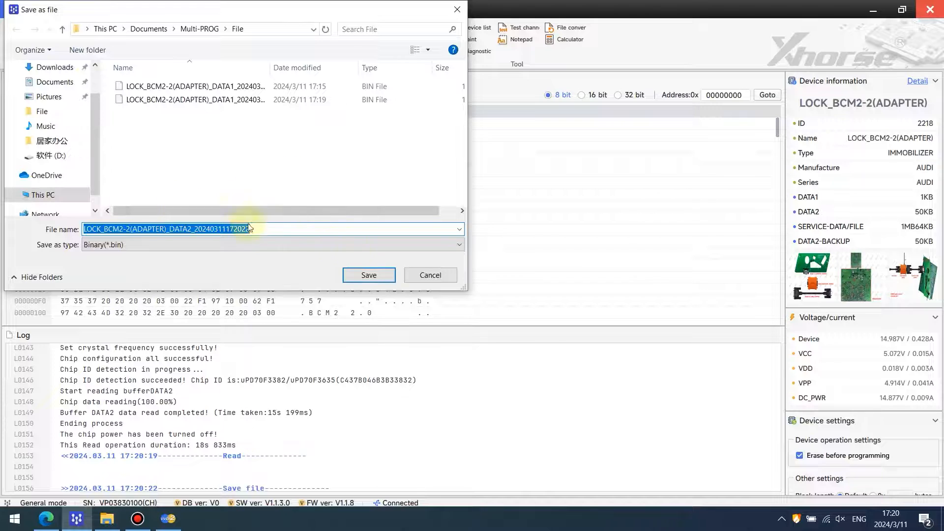
click(368, 274)
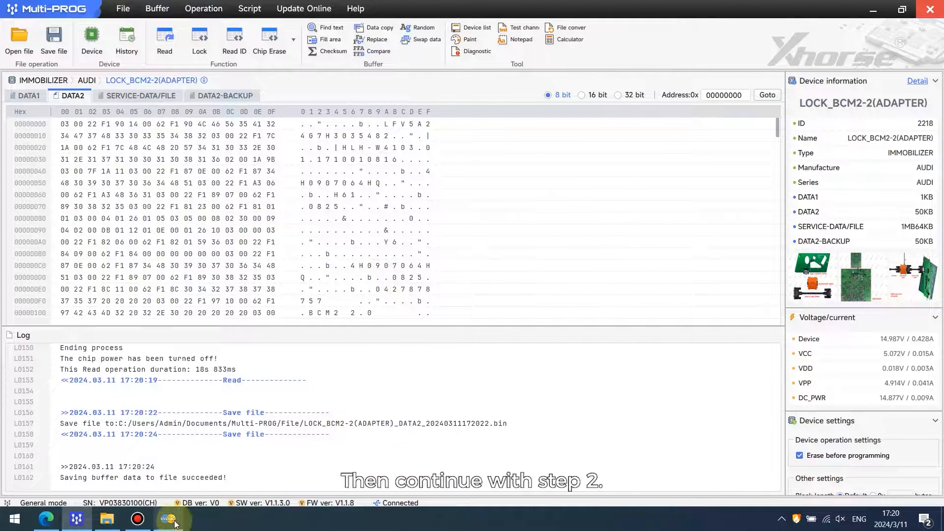
click(623, 314)
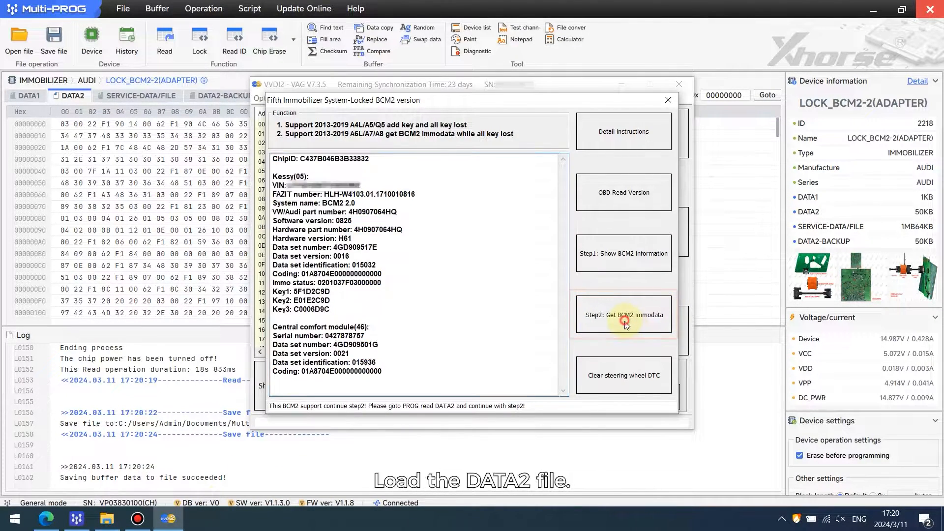
- Start Step2: Get BCM2 immodata using the saved DATA2 file
click(623, 314)
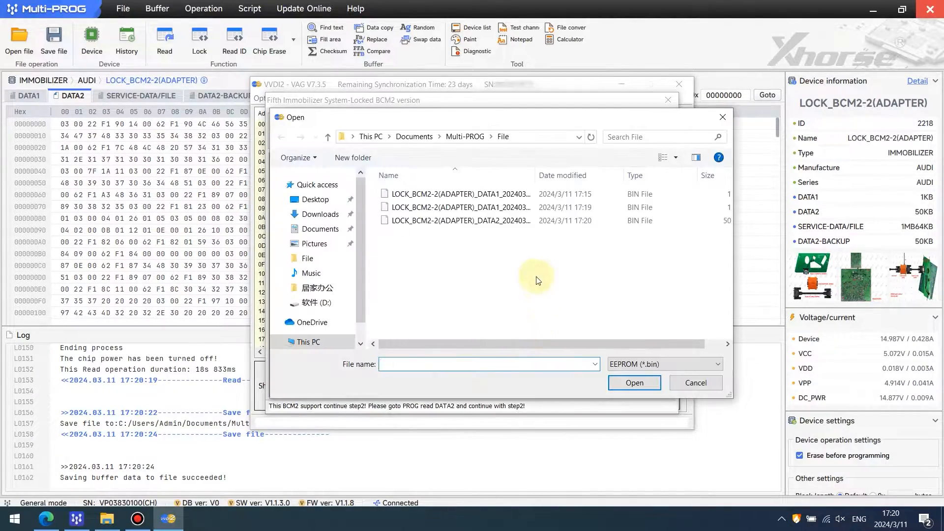
click(458, 220)
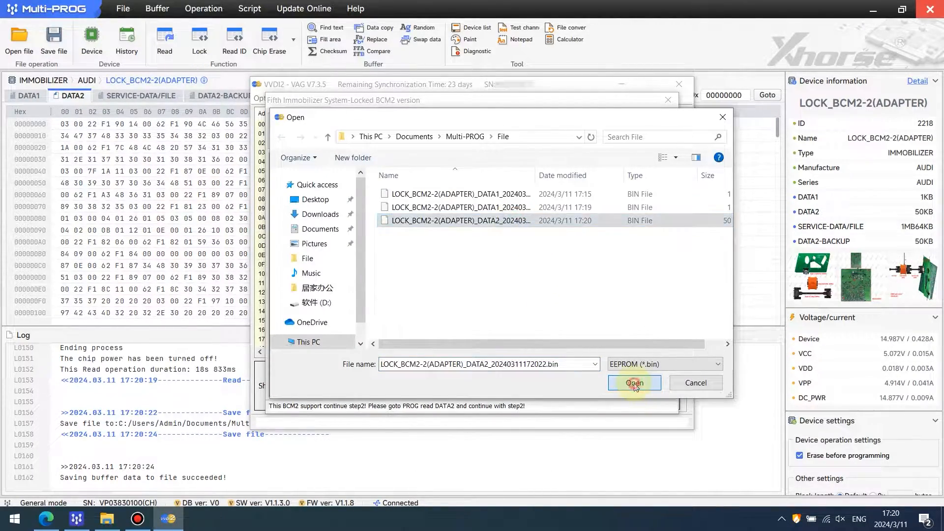
click(634, 383)
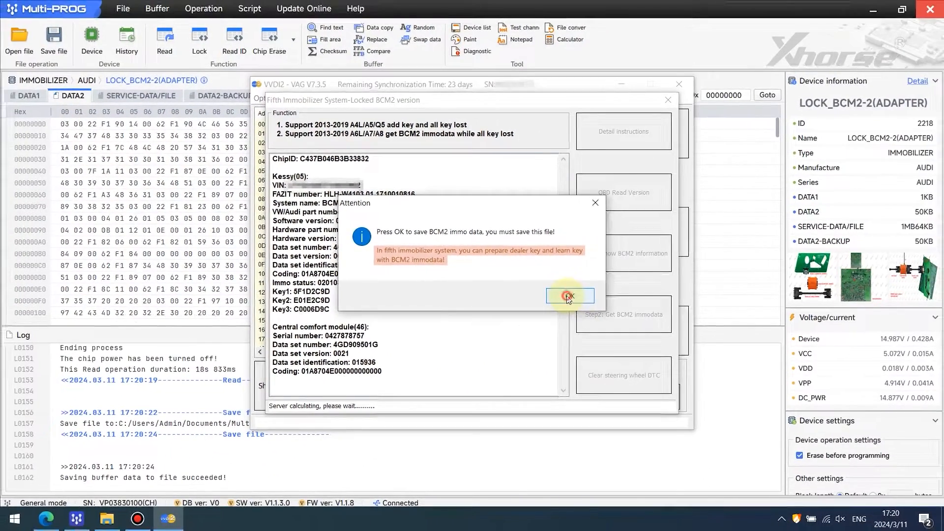
- Save the BCM2 immo data and service file, then dismiss the write reminder
click(568, 296)
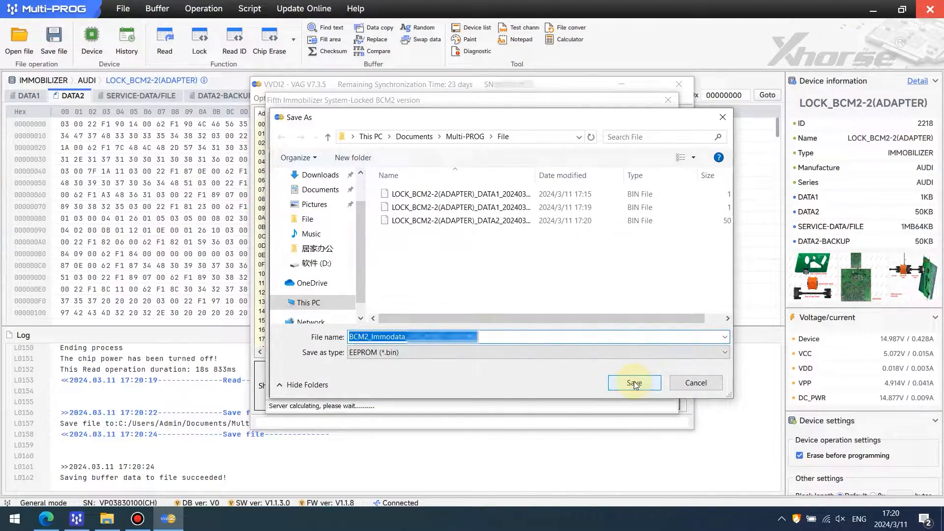
click(634, 383)
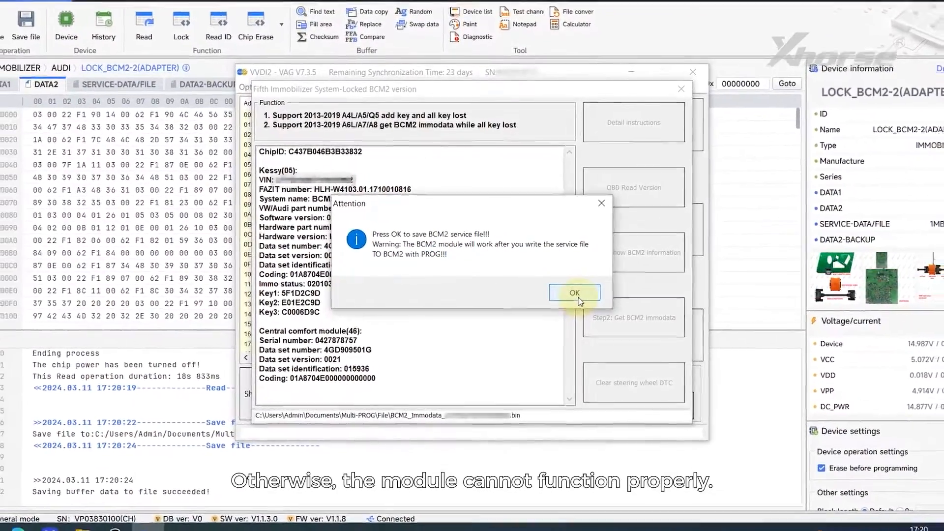
click(574, 293)
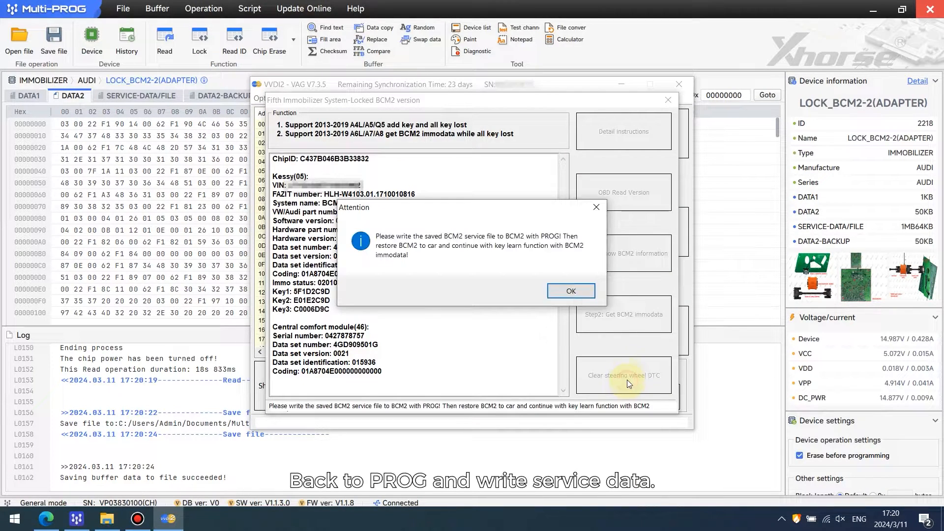
mouse_move(570, 291)
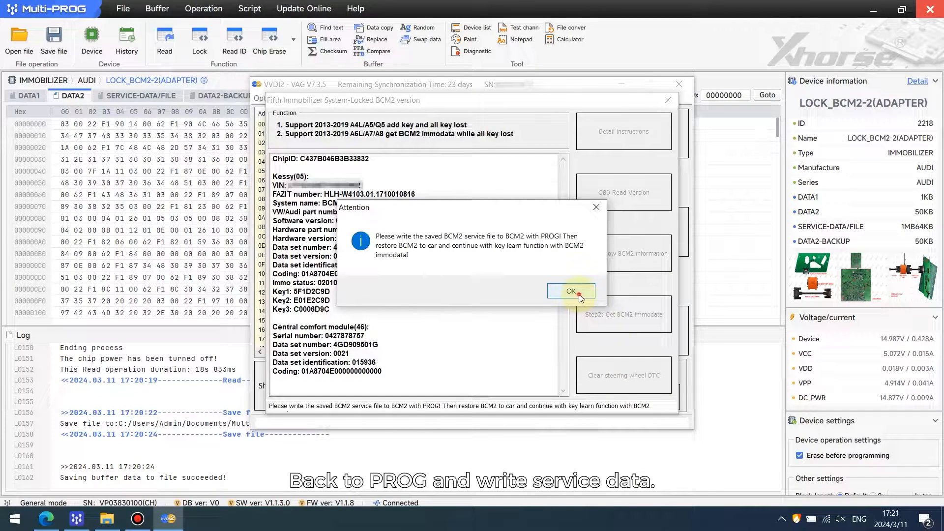
click(570, 291)
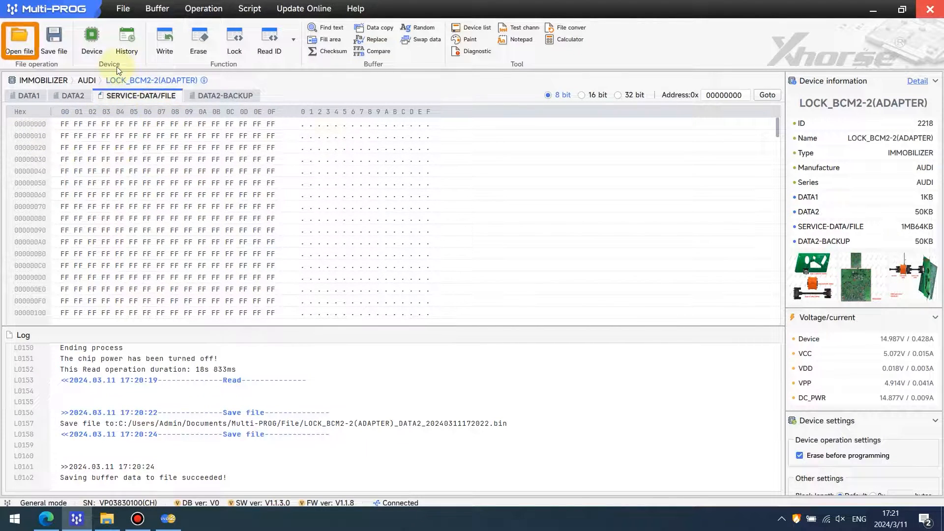
- Load the BCM2_service_file .bin into the SERVICE-DATA/FILE buffer and write it to the chip
click(19, 40)
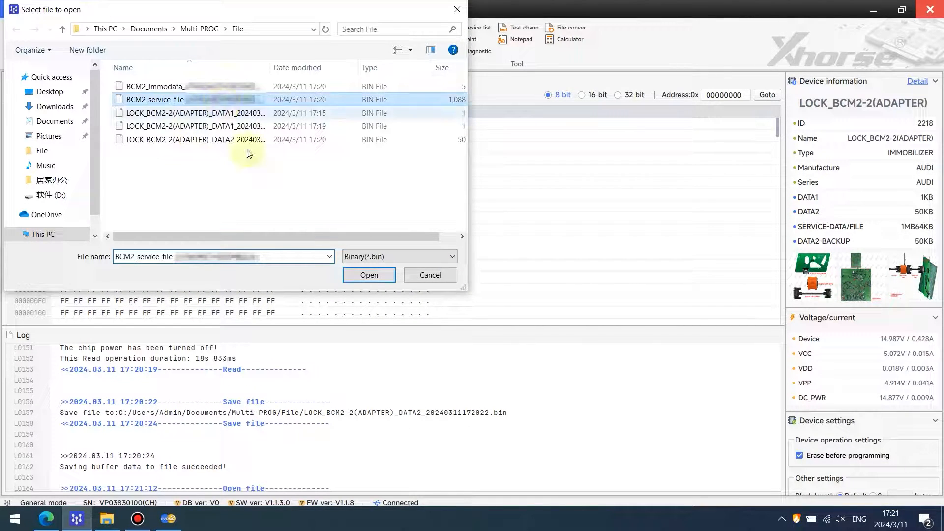
click(368, 274)
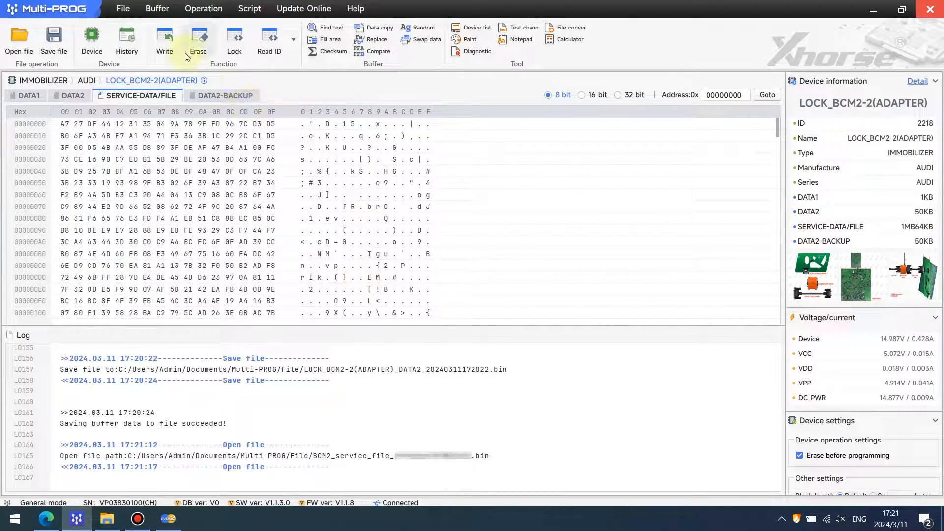
click(164, 39)
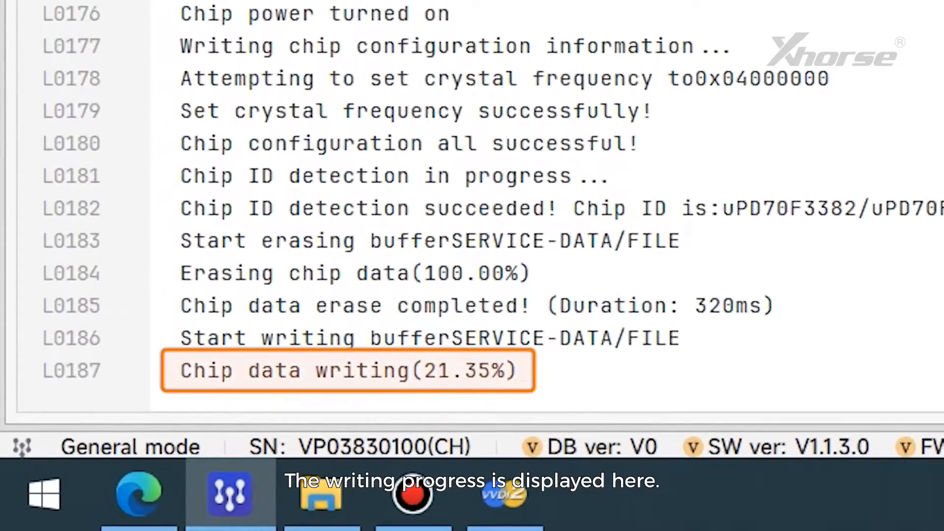